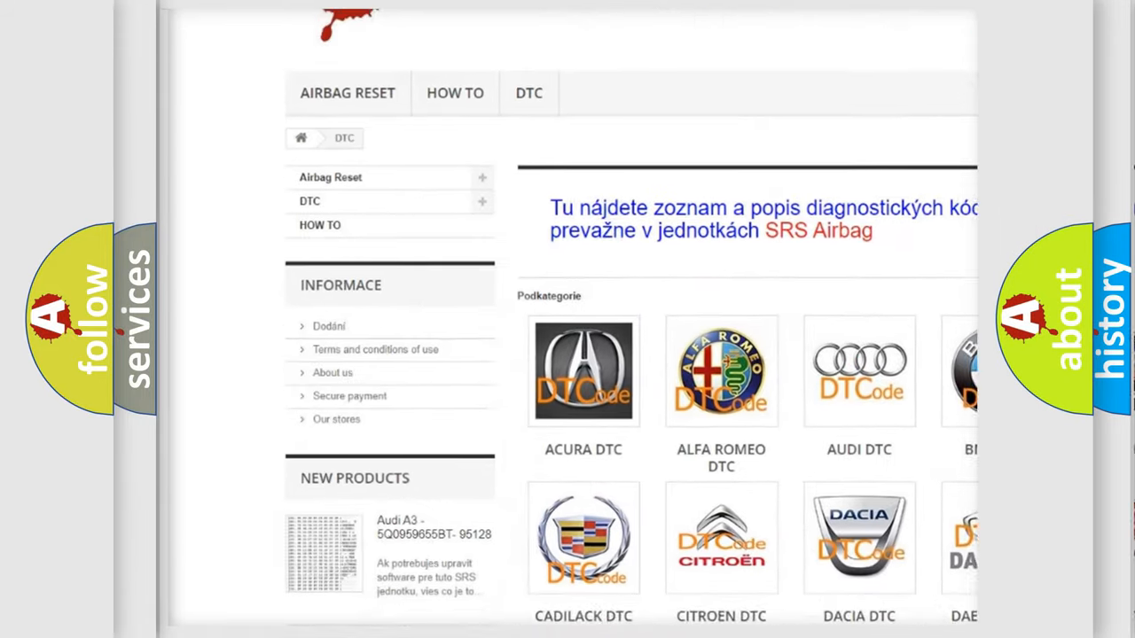
Step: Open the AUDI DTC subcategory tile to list Audi codes like _00003 and B100000
scroll("down", 3)
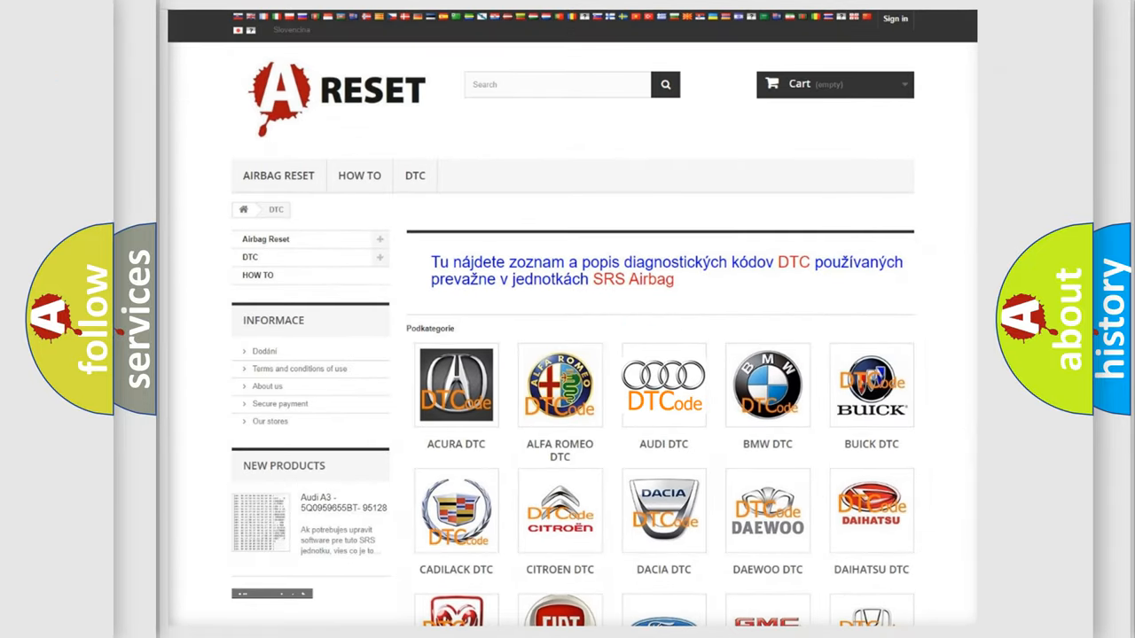
left_click(663, 385)
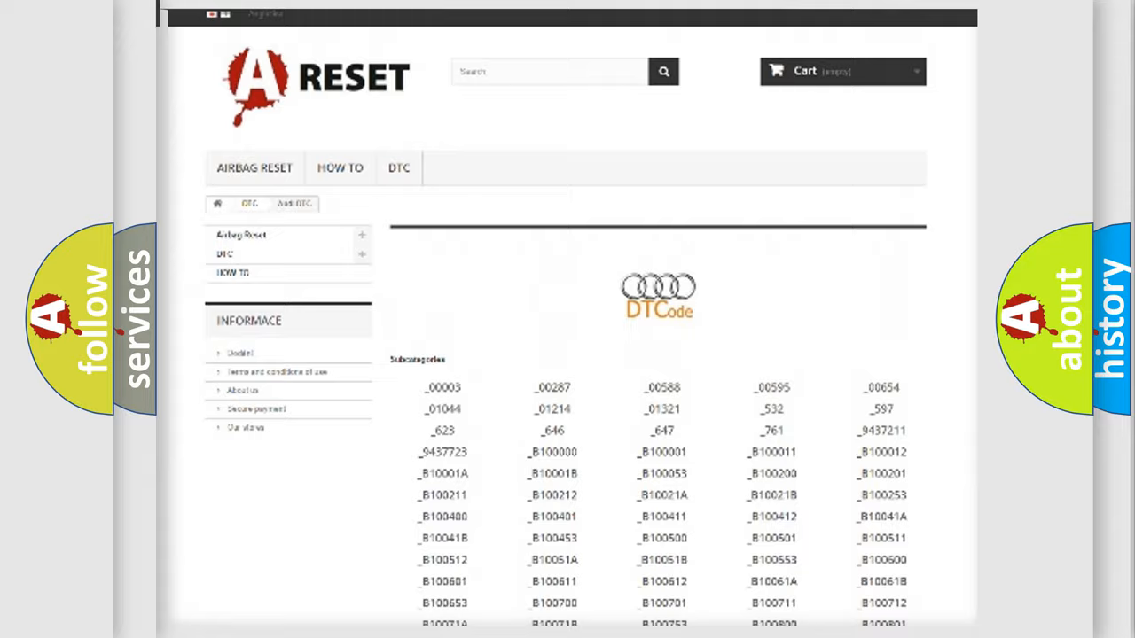